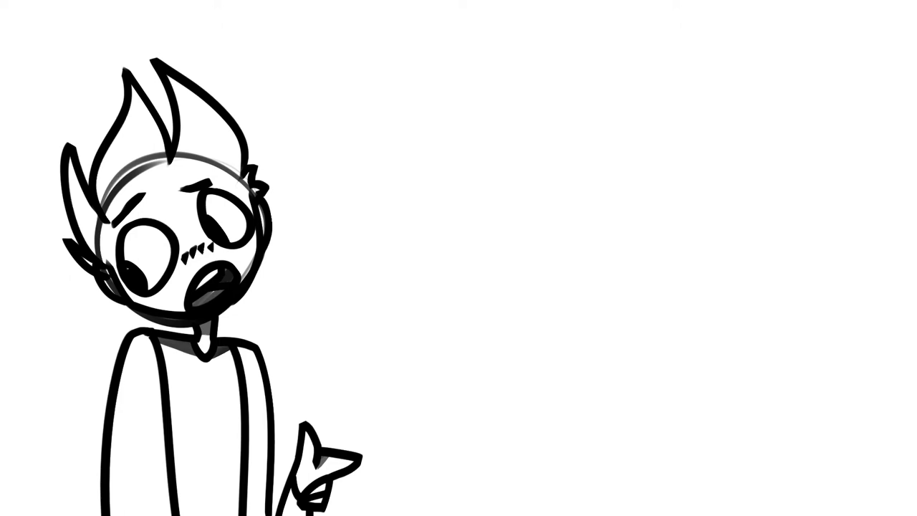
type("Lvpload?")
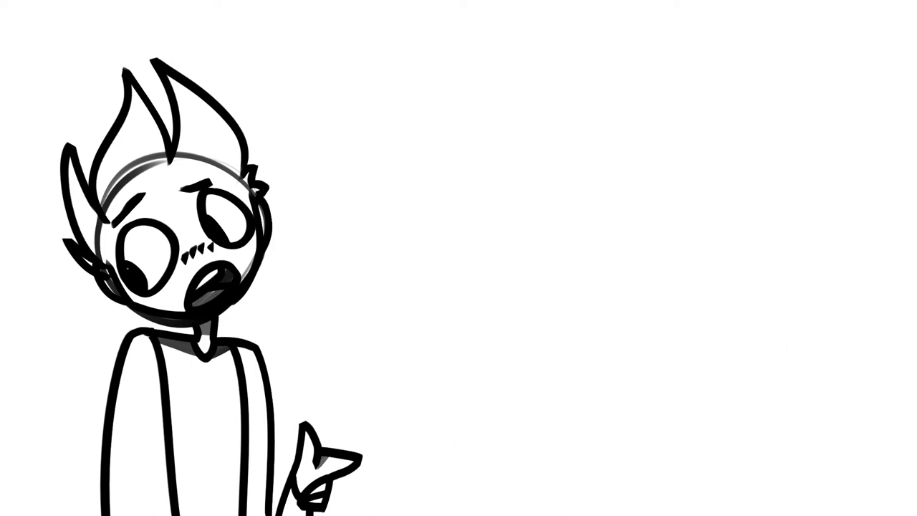
type("Magically remembers")
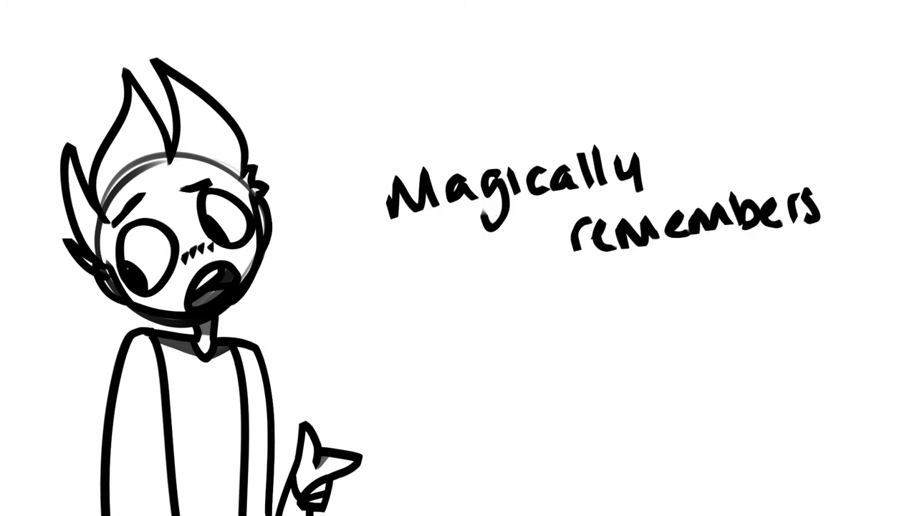